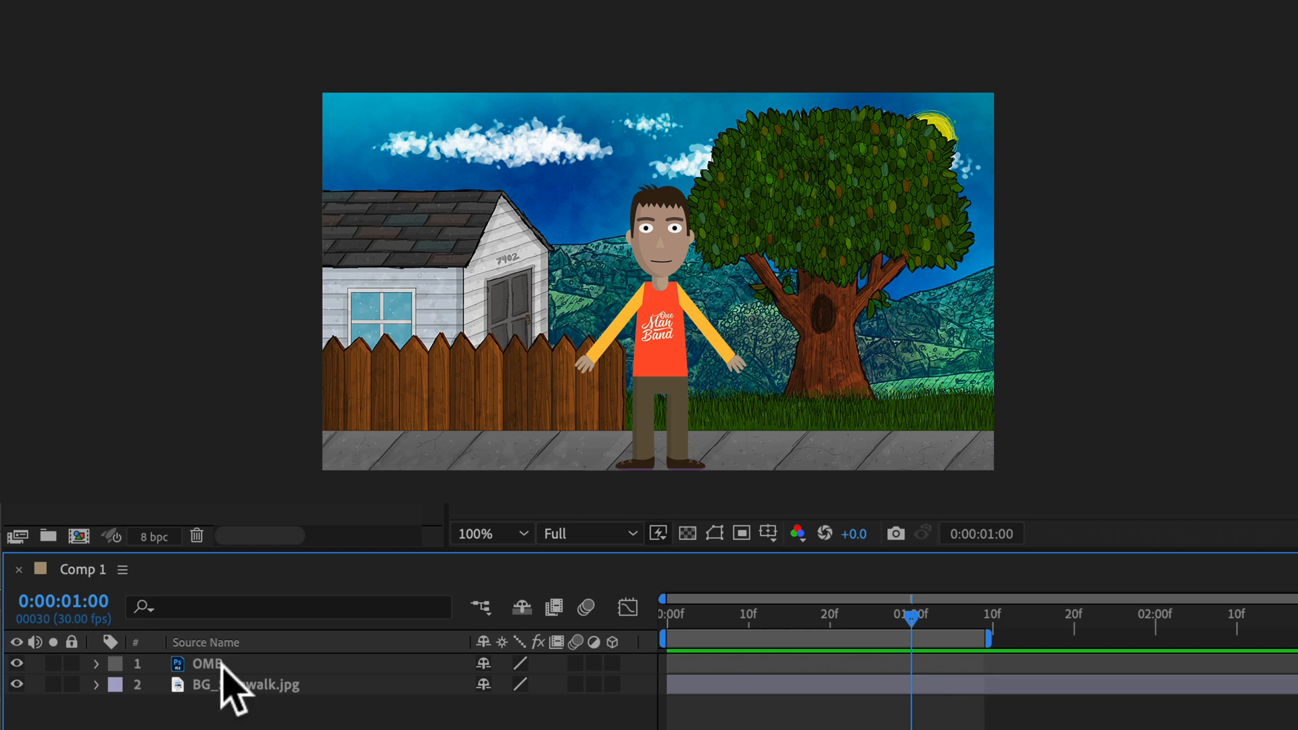
Select the OMB character layer and reveal its Position property.
click(206, 663)
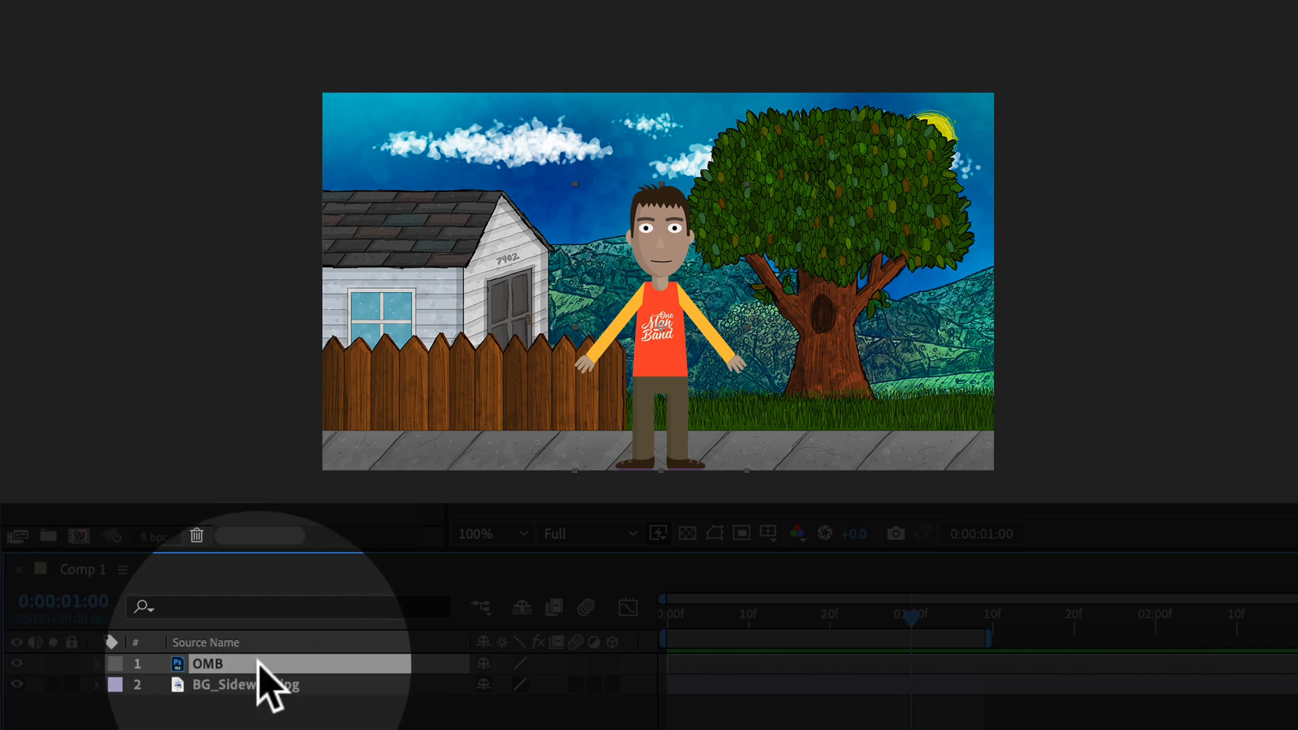
key(p)
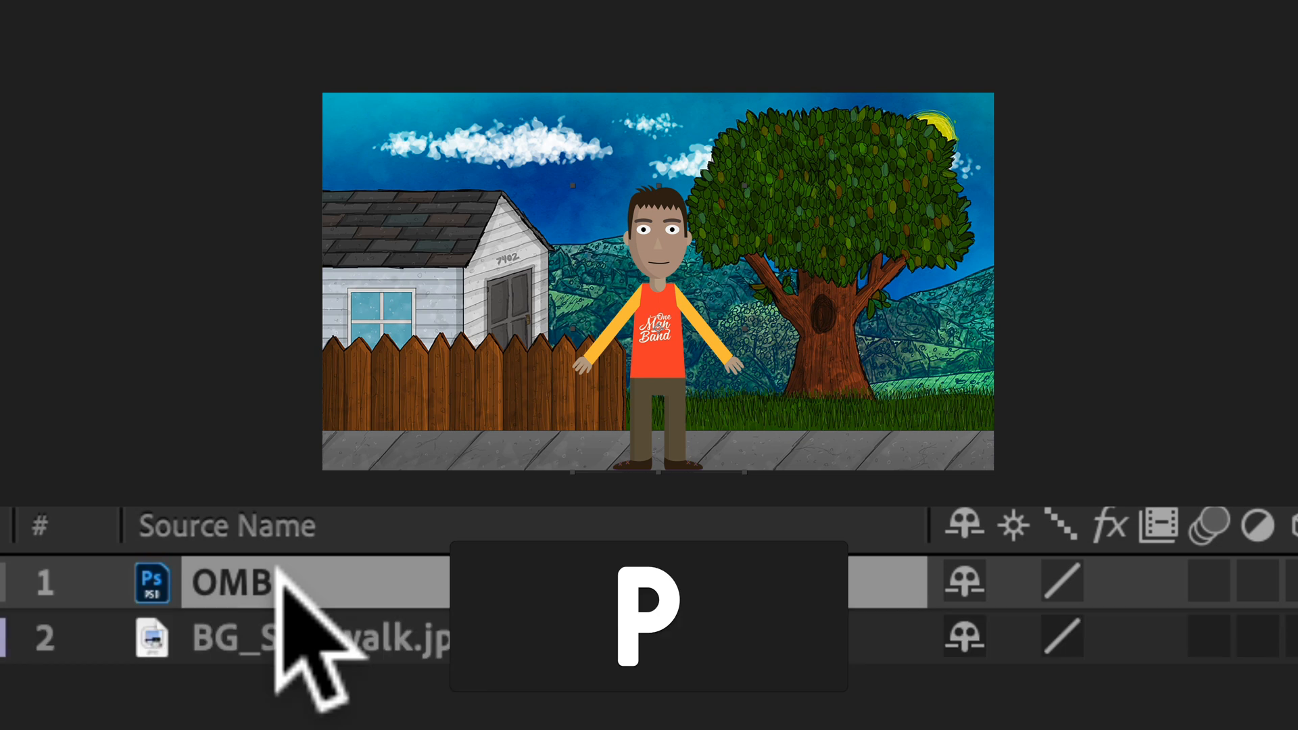
Show the OMB layer's Position property for keyframing.
key(p)
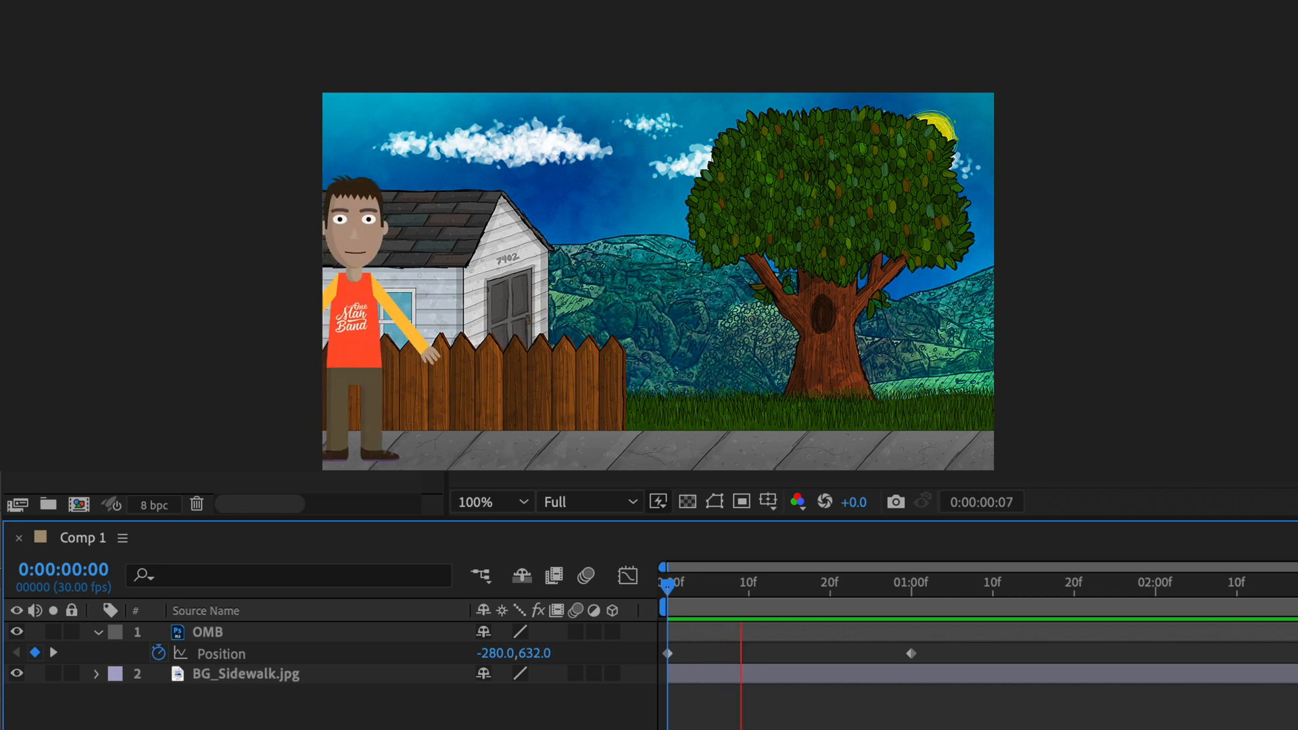
At frame 0, drag the OMB character fully past the scene's left edge.
drag(664, 582, 967, 582)
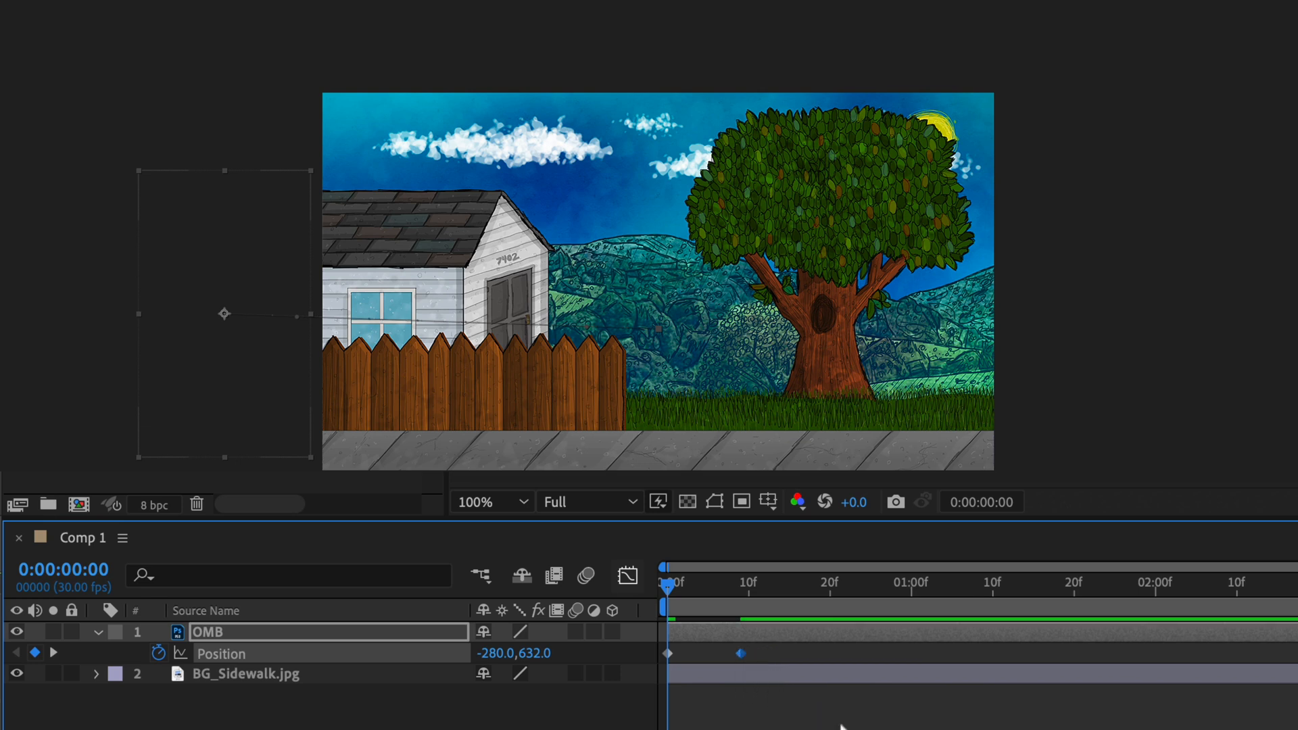
click(741, 582)
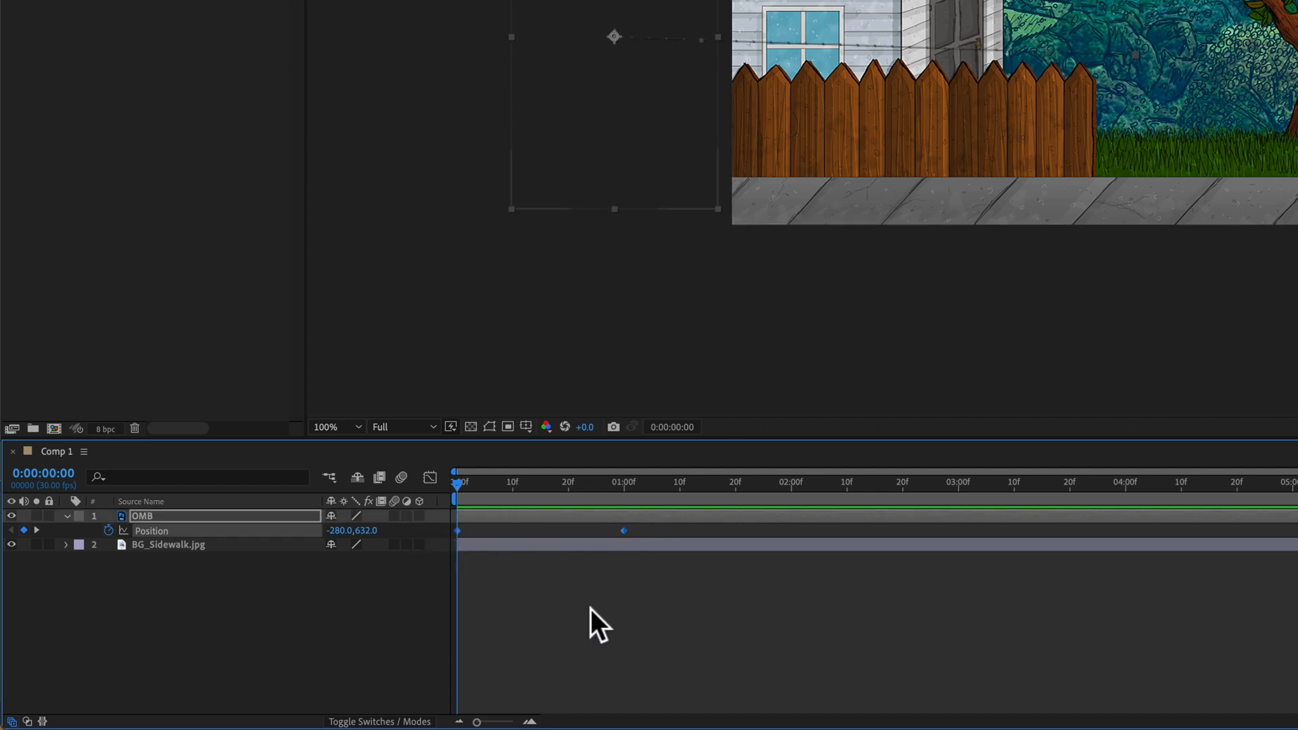
mouse_move(161, 546)
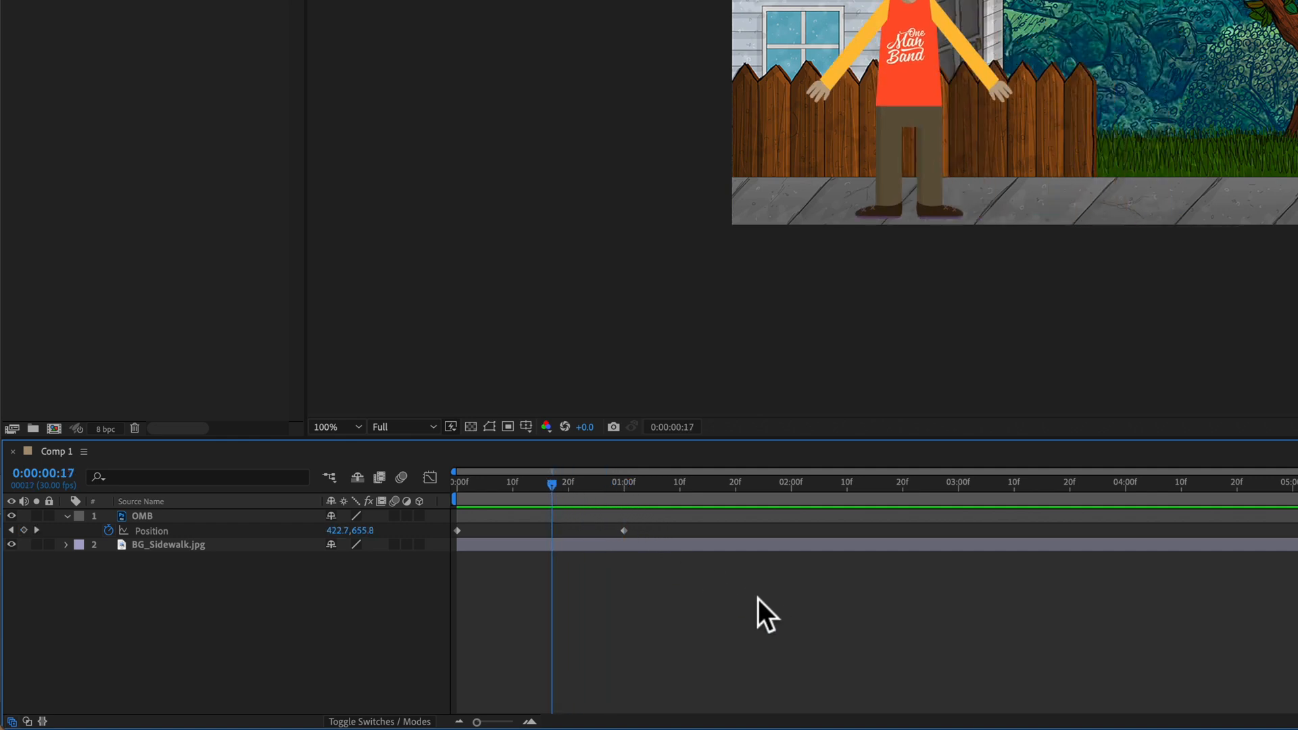
Jump the time indicator to OMB's Position keyframe at 1:00.
key(k)
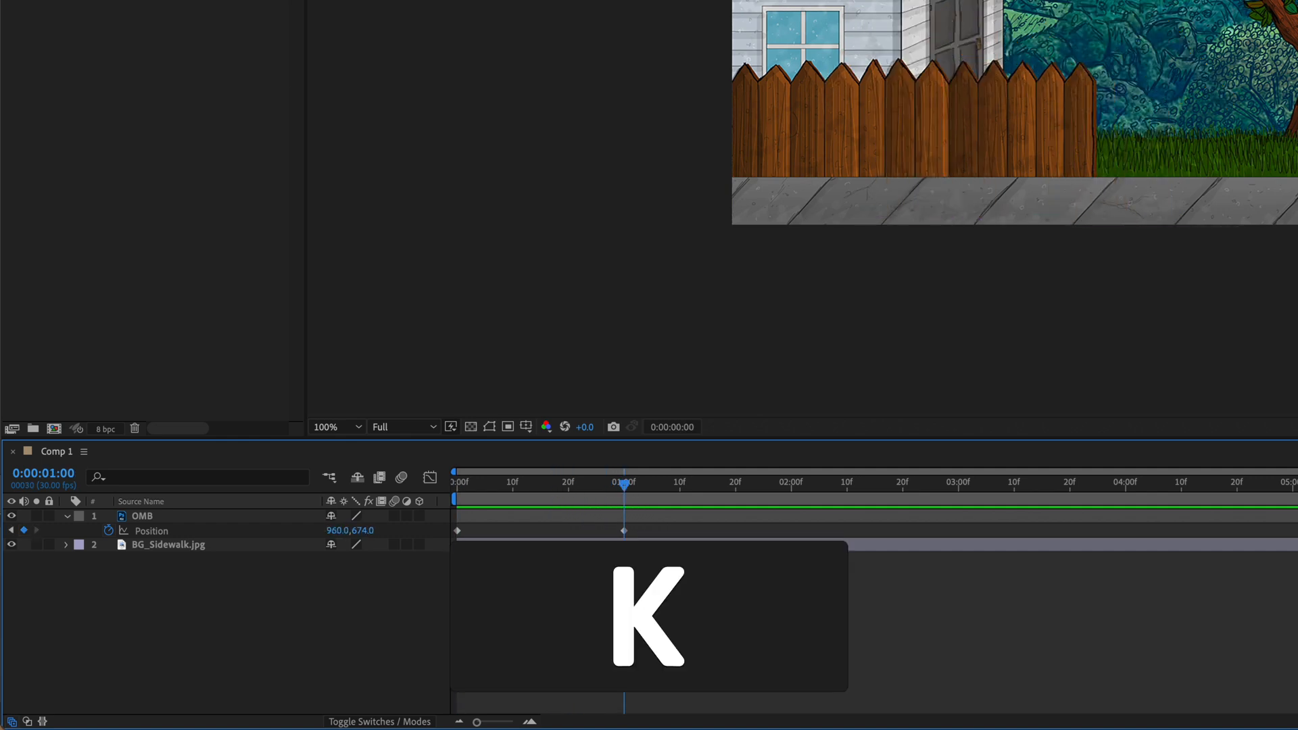
key(k)
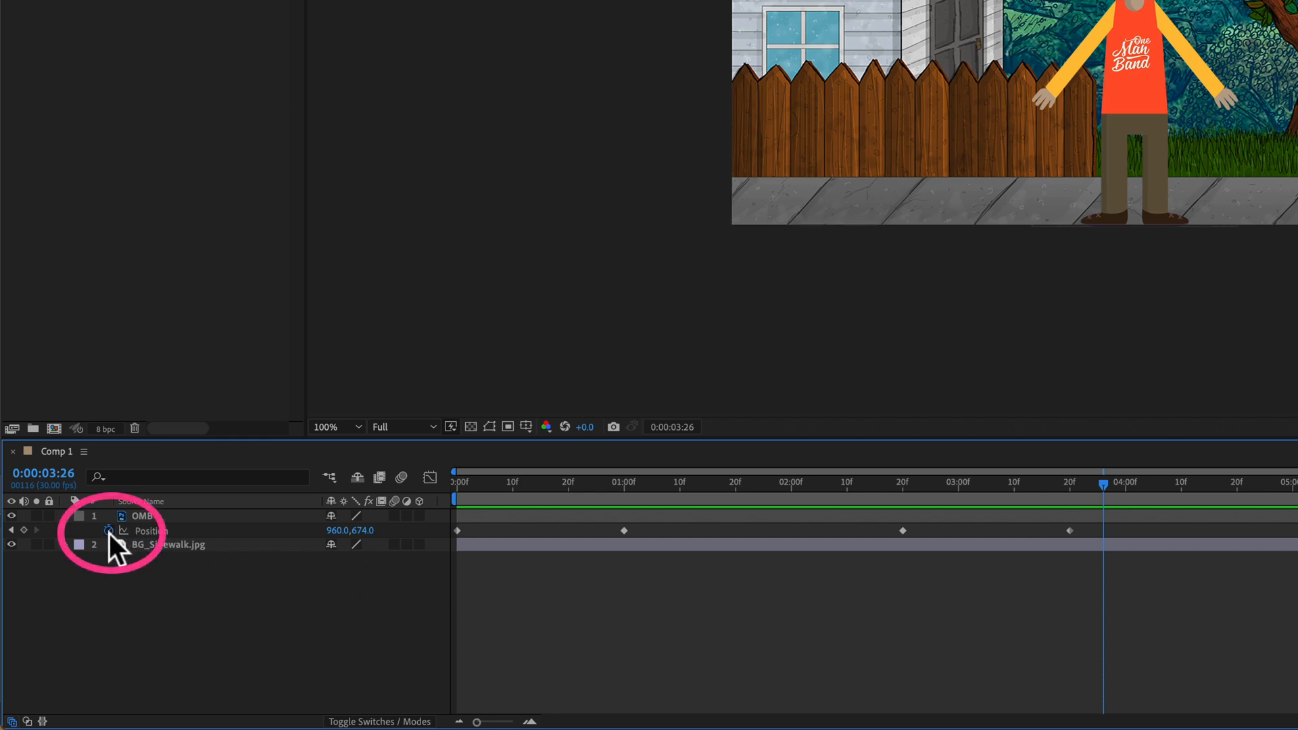
Double-click Position to select all four of OMB's Position keyframes.
double_click(140, 515)
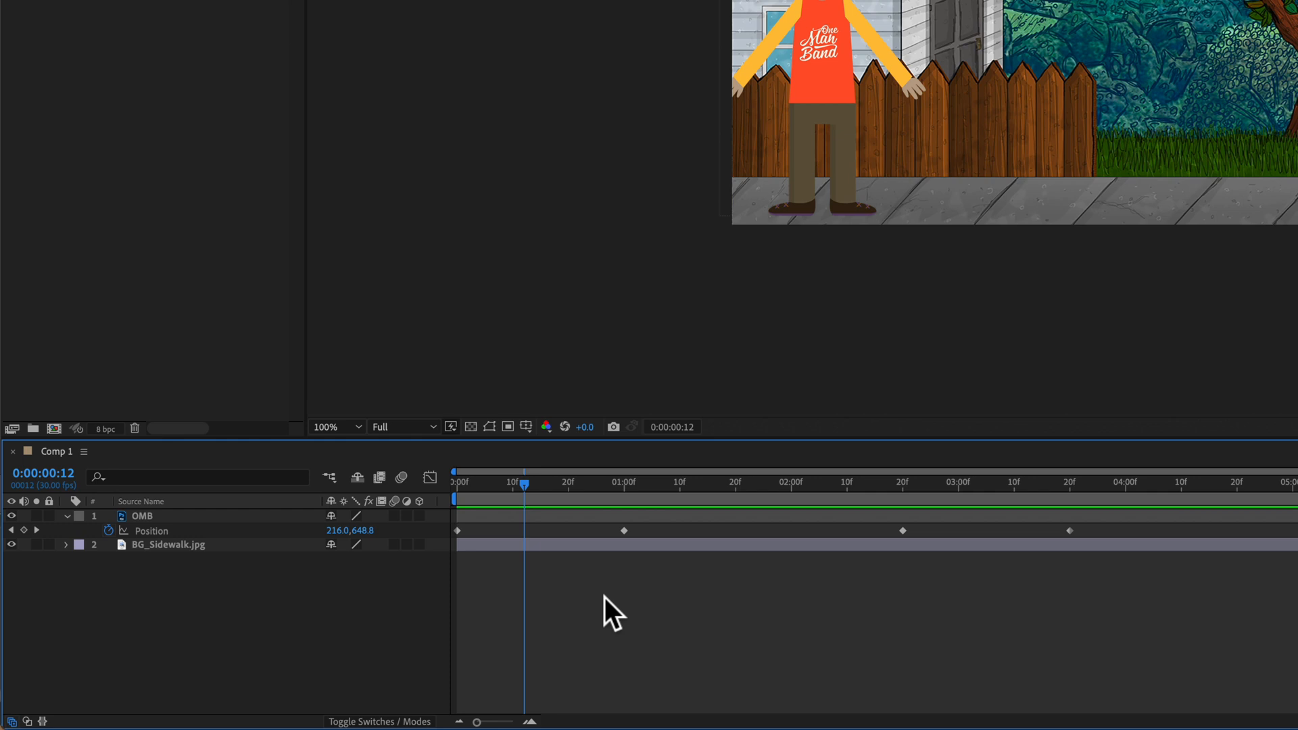
mouse_move(162, 546)
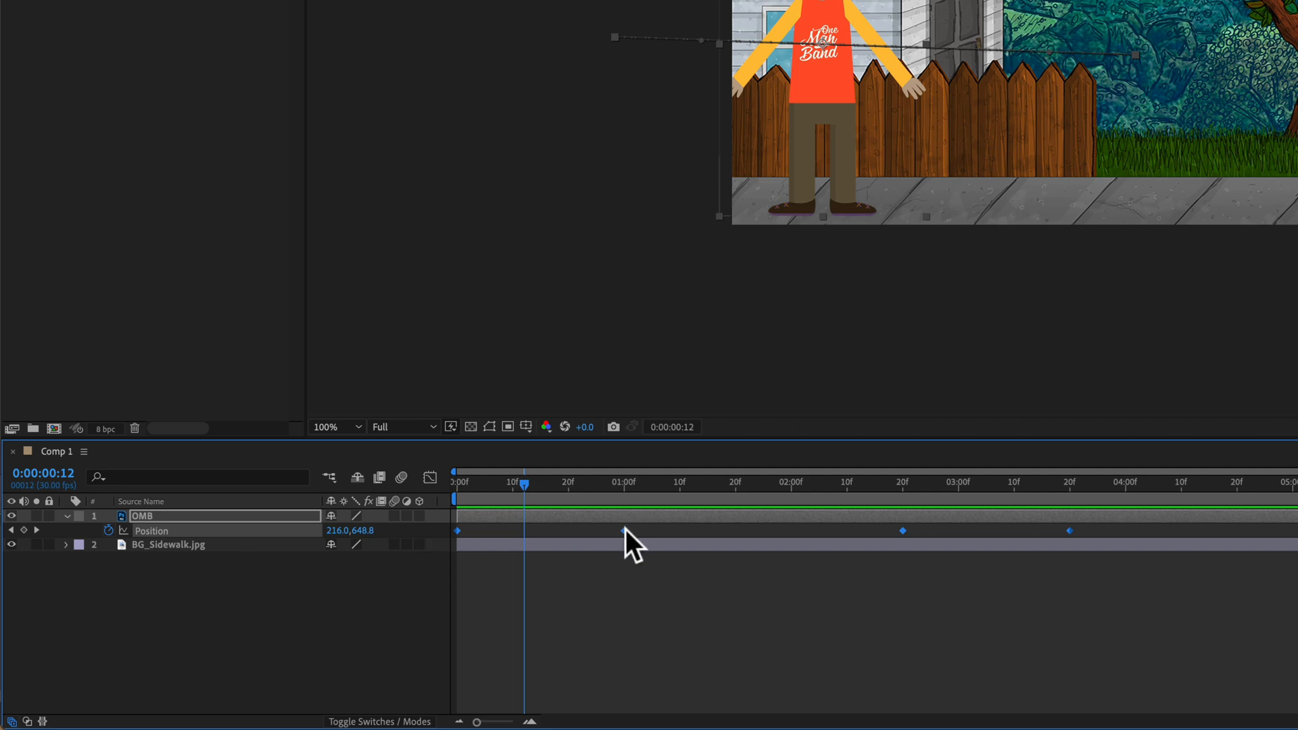
Apply Easy Ease to all four selected OMB Position keyframes.
right_click(622, 529)
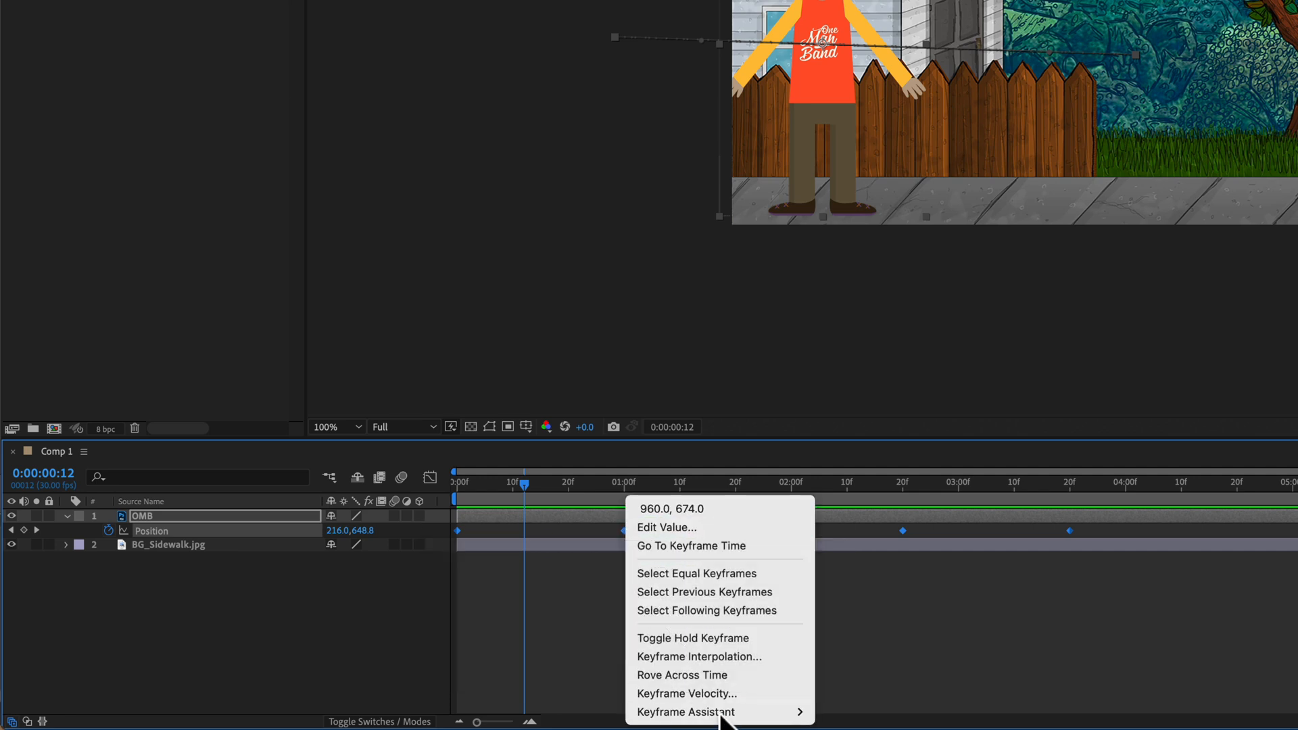
mouse_move(685, 712)
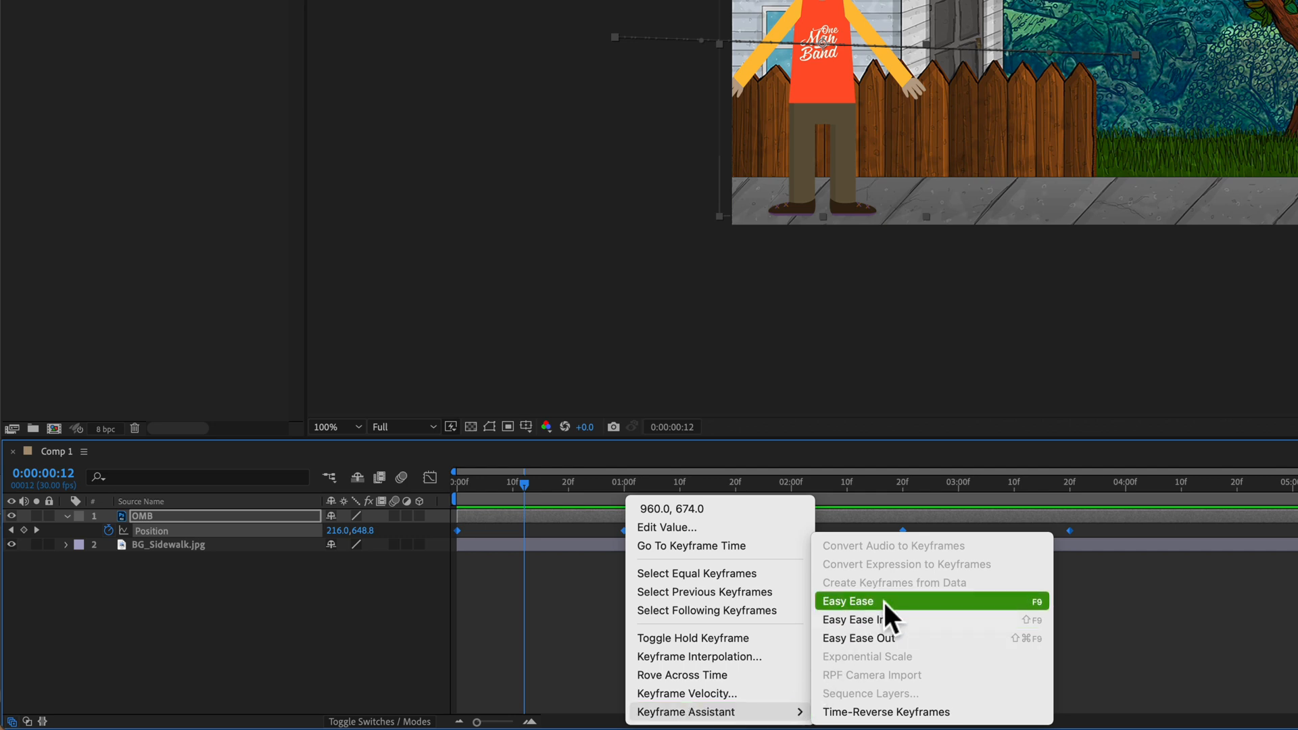
mouse_move(1035, 617)
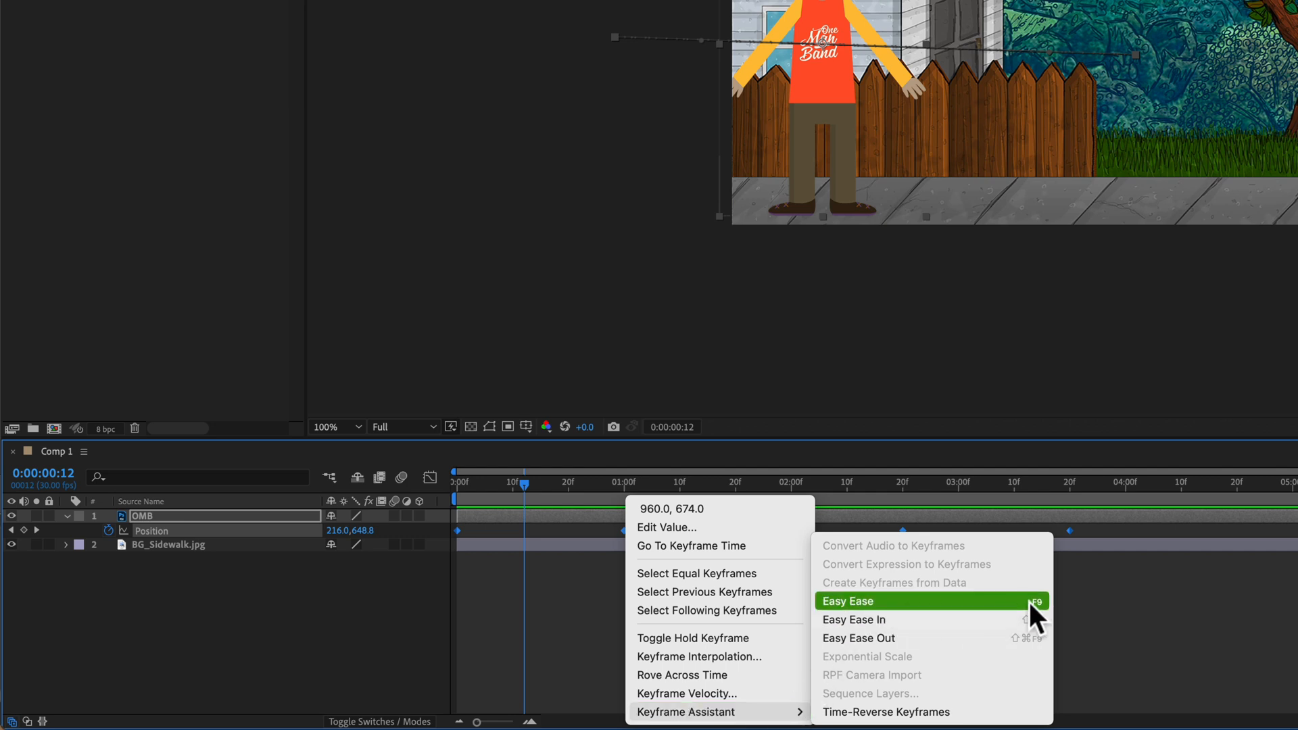
click(846, 601)
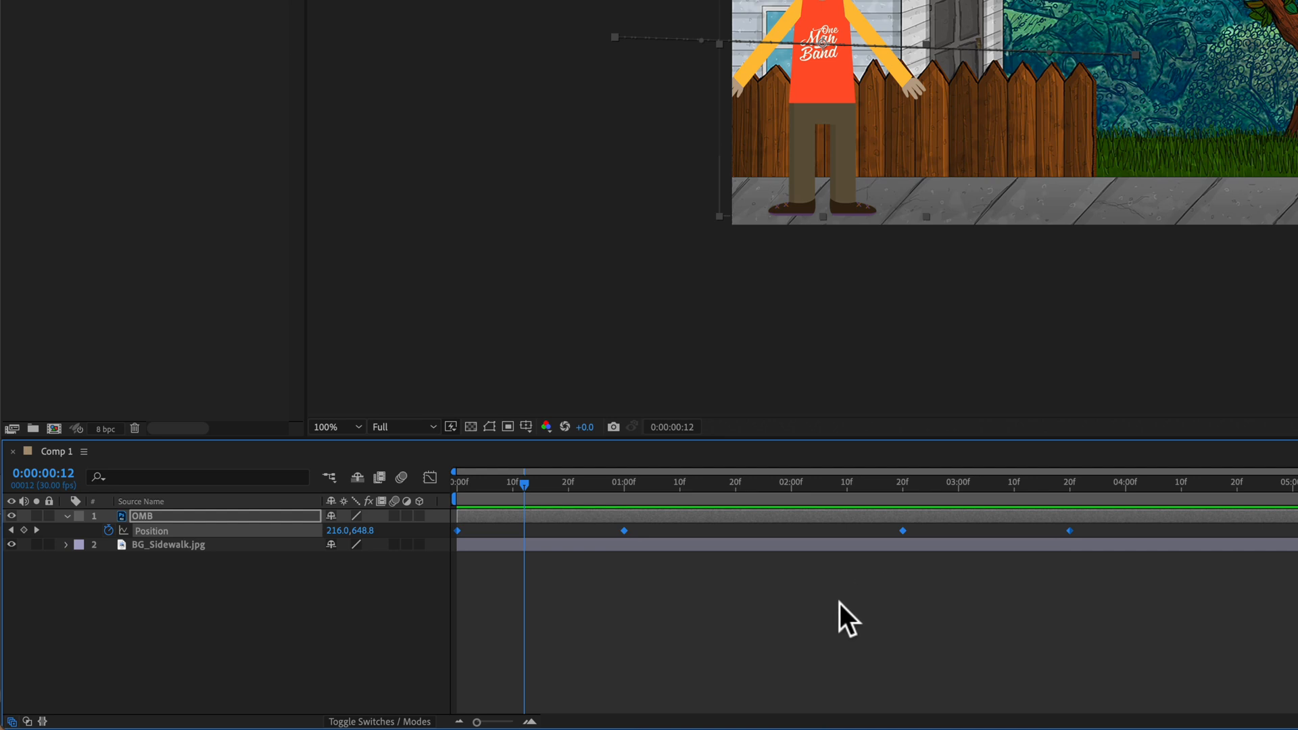
key(f9)
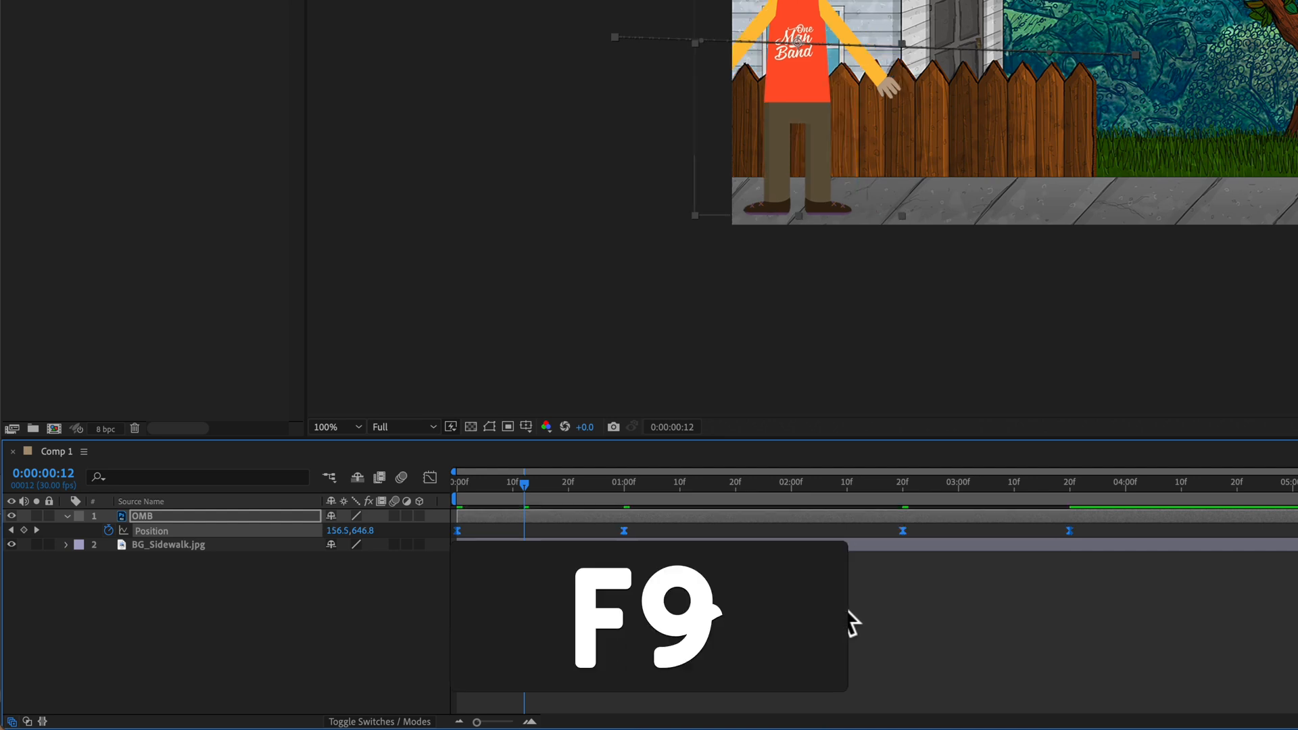